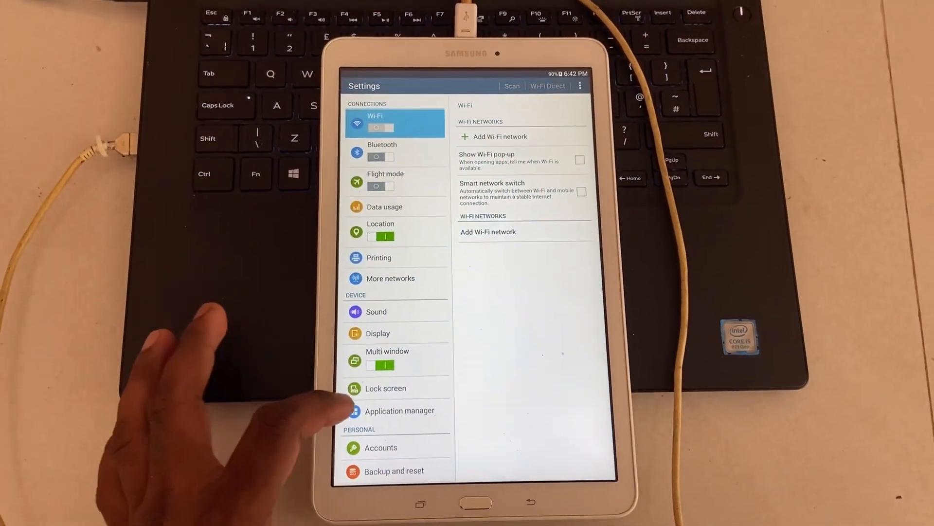
Step: Show the About device page listing Galaxy Tab E, model SM-T560 and Android 4.4.4
left_click(381, 495)
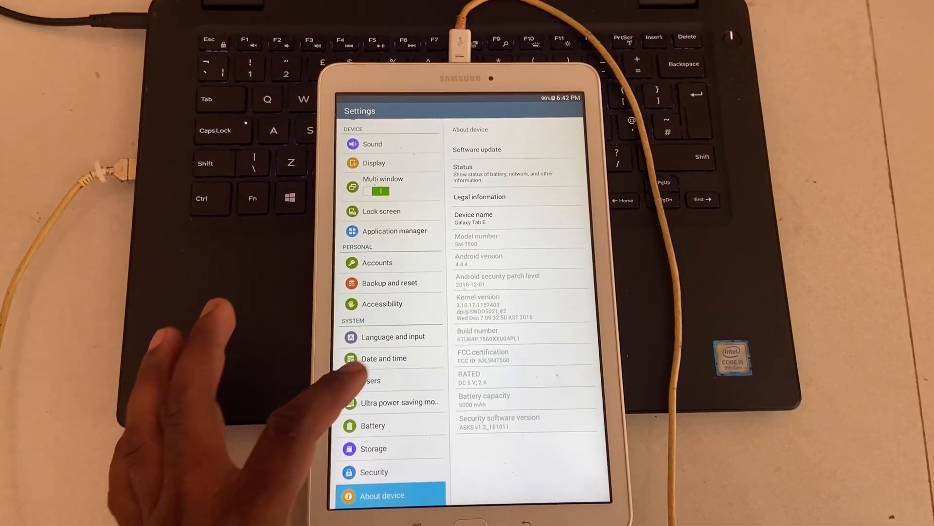